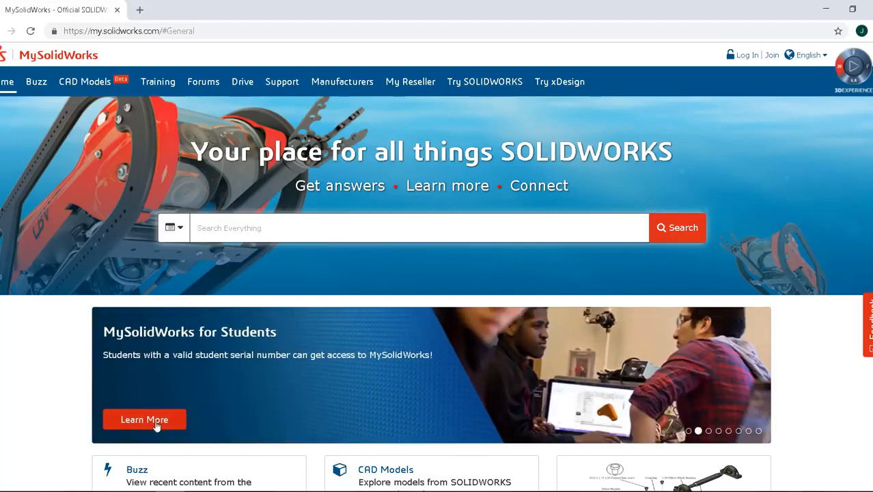
# Open the online account creation form through the student banner's Learn More and Create Account.
pyautogui.click(144, 419)
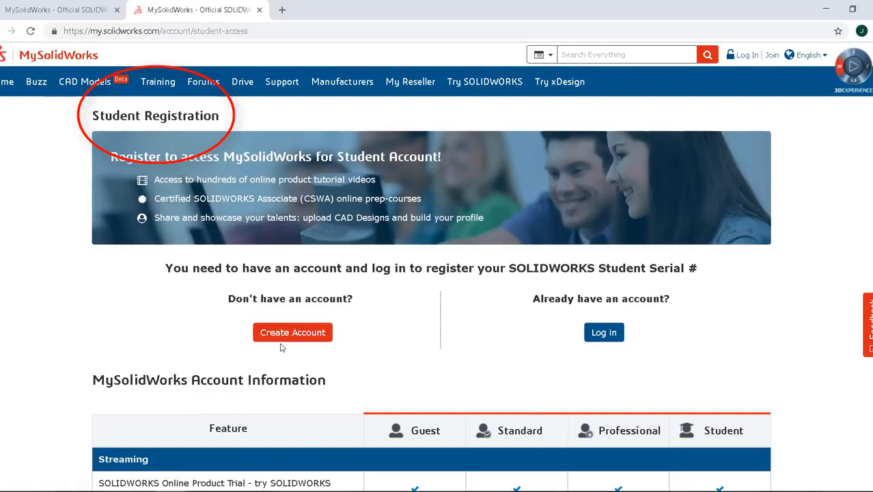
pyautogui.click(292, 332)
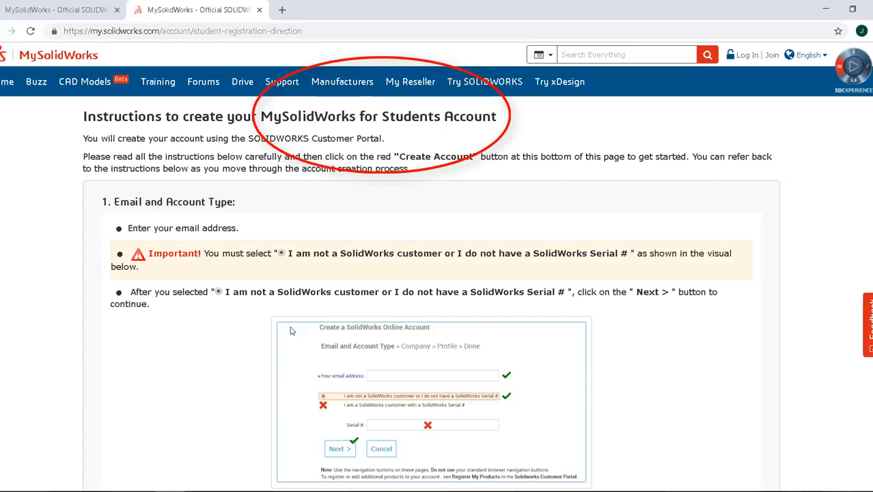
pyautogui.moveTo(303, 330)
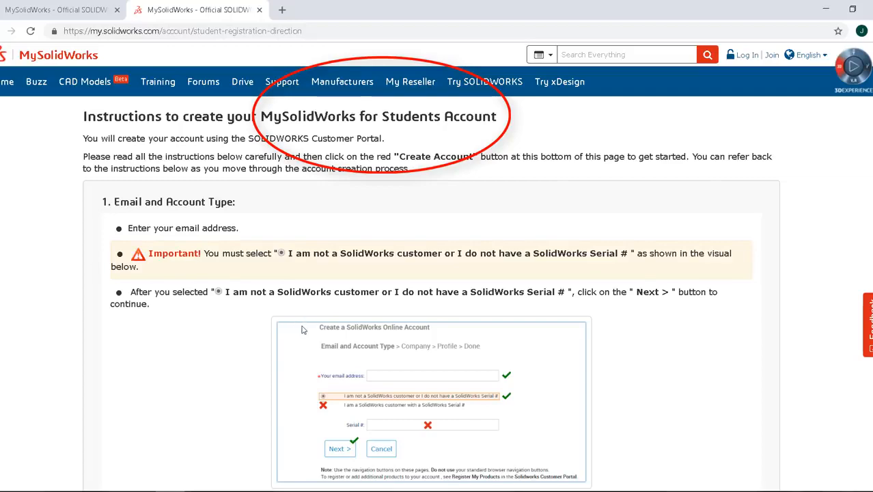
pyautogui.scroll(-3)
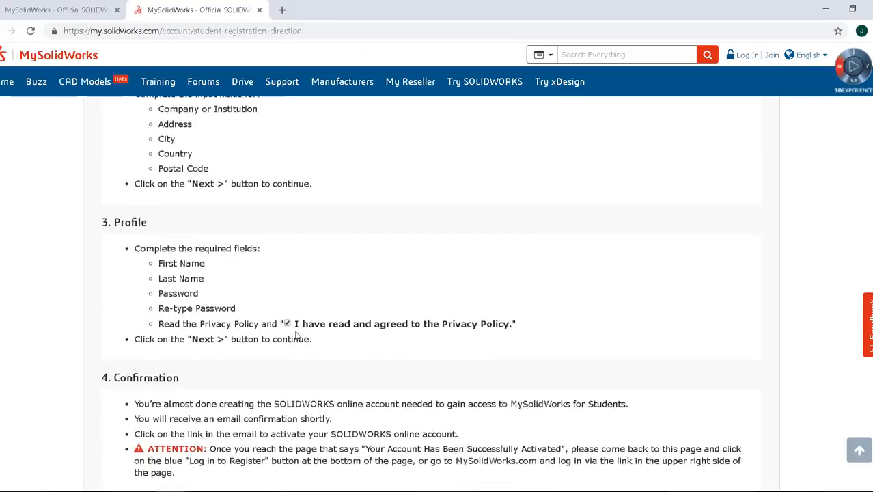
pyautogui.scroll(-3)
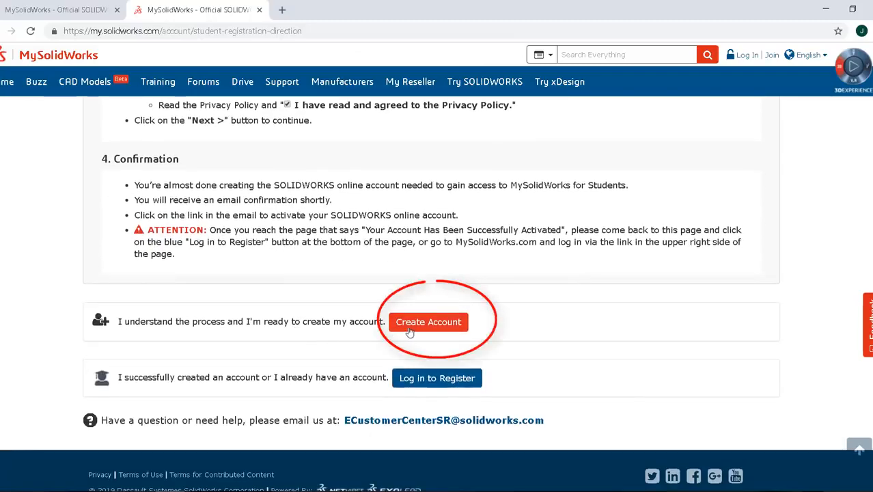
pyautogui.click(428, 322)
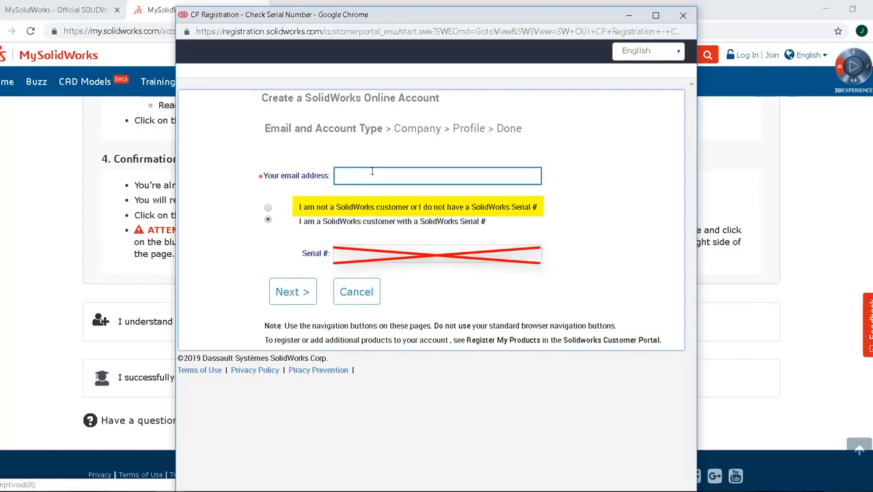
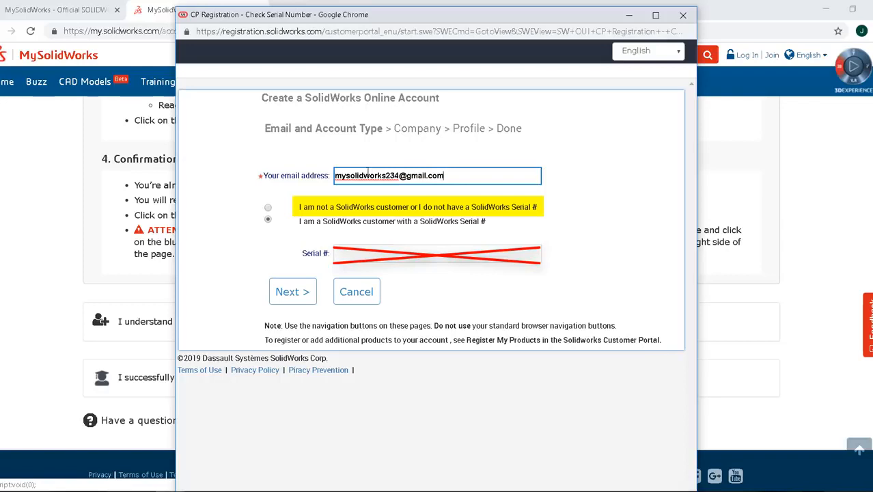
# Enter the email address, choose non-customer without a serial number, and continue.
pyautogui.click(268, 207)
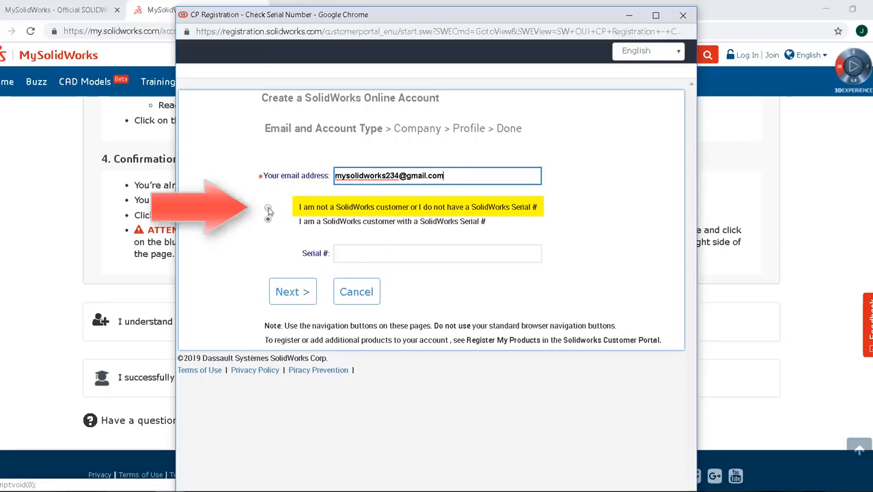
pyautogui.click(268, 207)
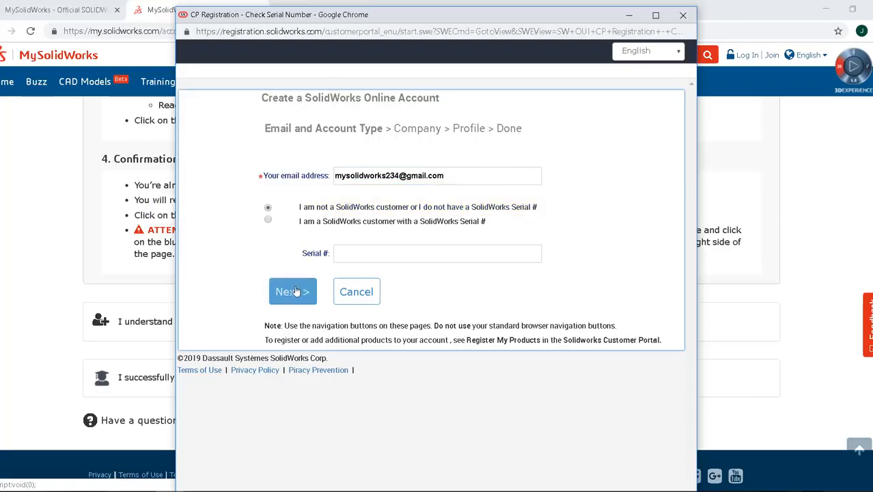
pyautogui.click(292, 291)
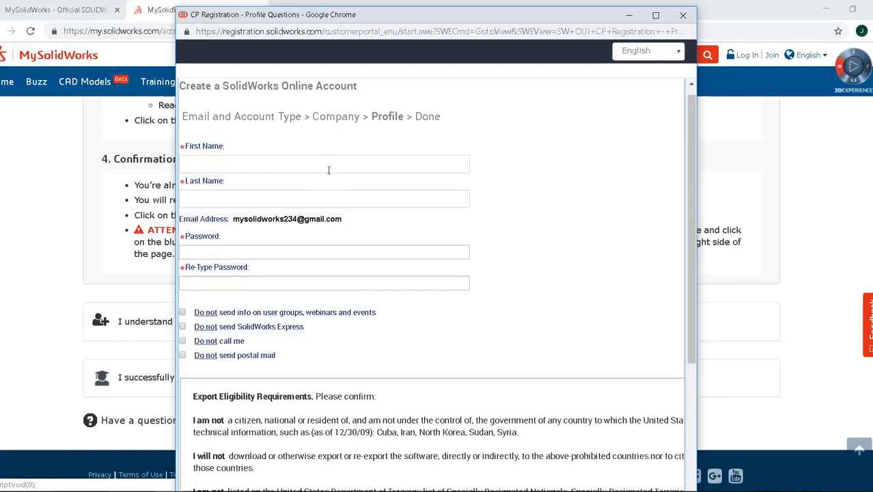
# Enter the name Jane Doe and agree to the Privacy Policy.
pyautogui.click(325, 164)
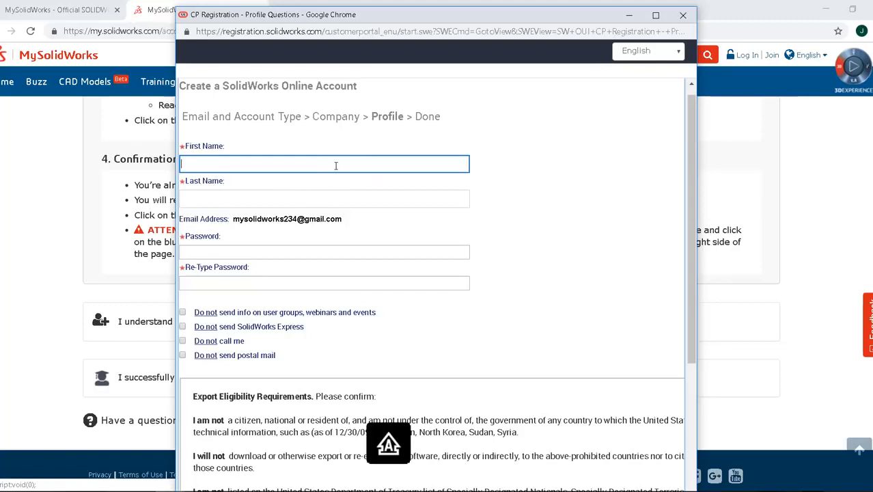
pyautogui.write('Jane')
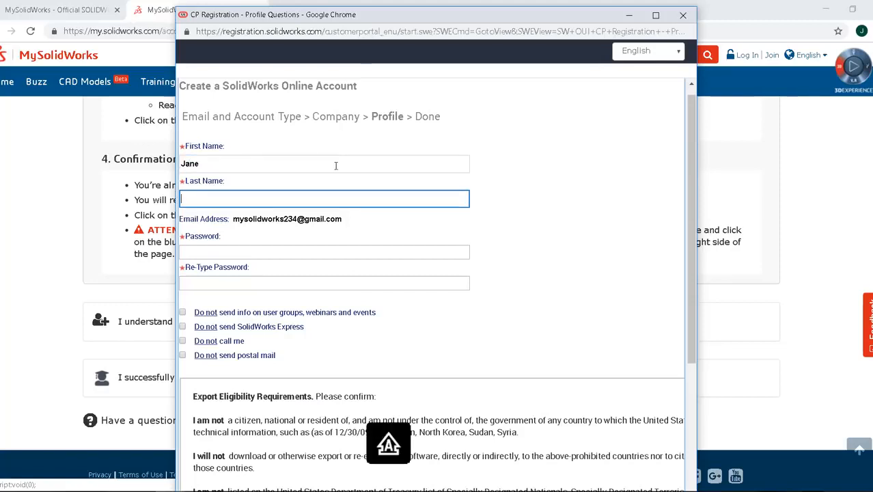
pyautogui.write('Doe')
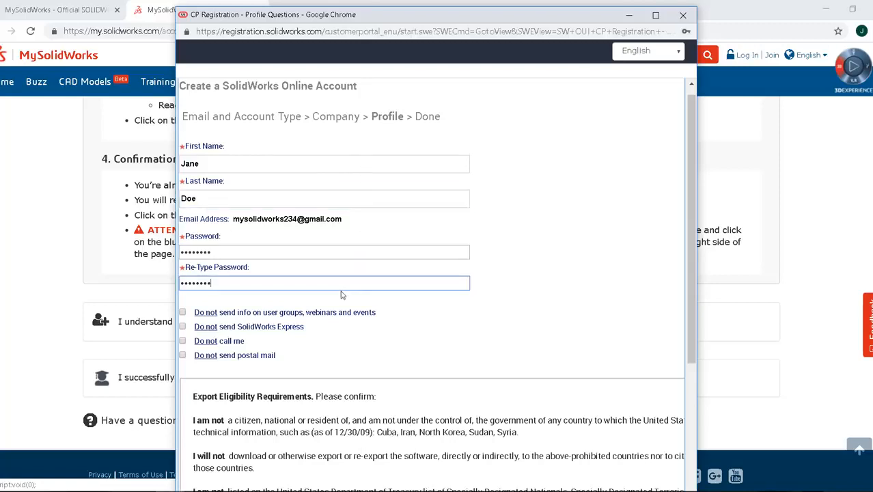
pyautogui.scroll(-3)
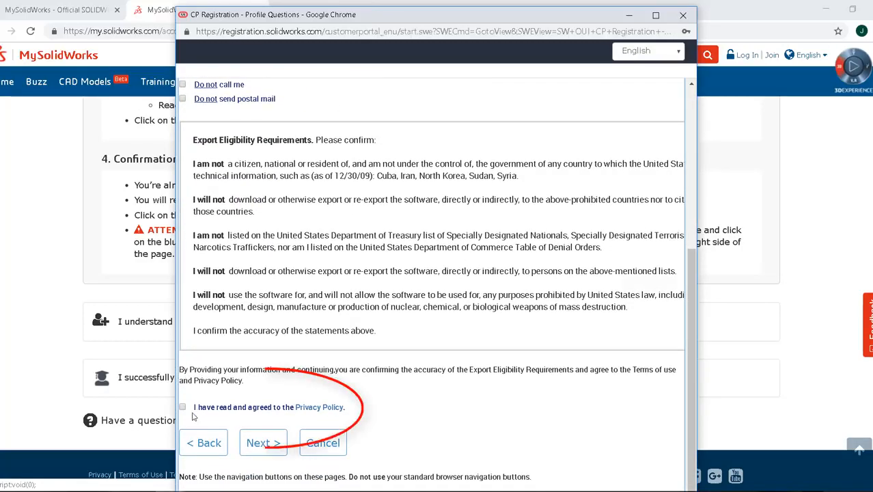
pyautogui.click(182, 407)
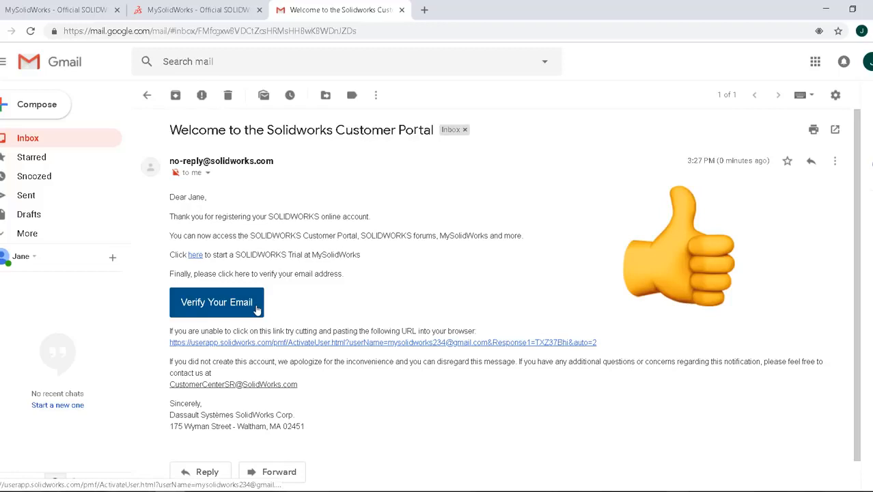
# Verify the email address from the Welcome to the Solidworks Customer Portal email.
pyautogui.click(195, 10)
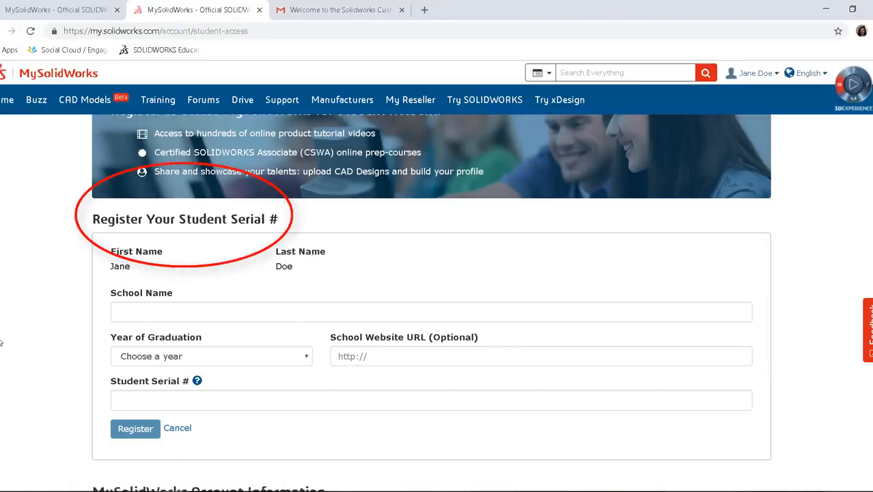
# Enter school SOLIDWORKS, graduation year 2018, paste the student serial, and register.
pyautogui.click(431, 311)
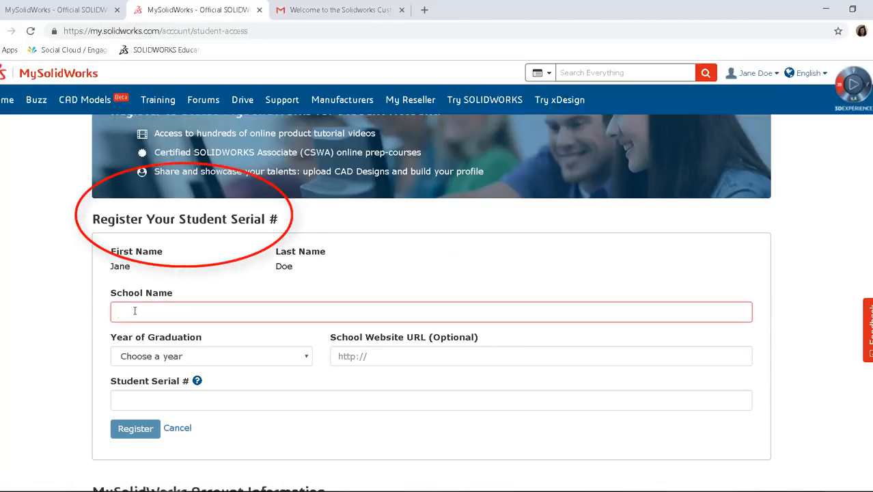
pyautogui.write('SOLIDWORKS')
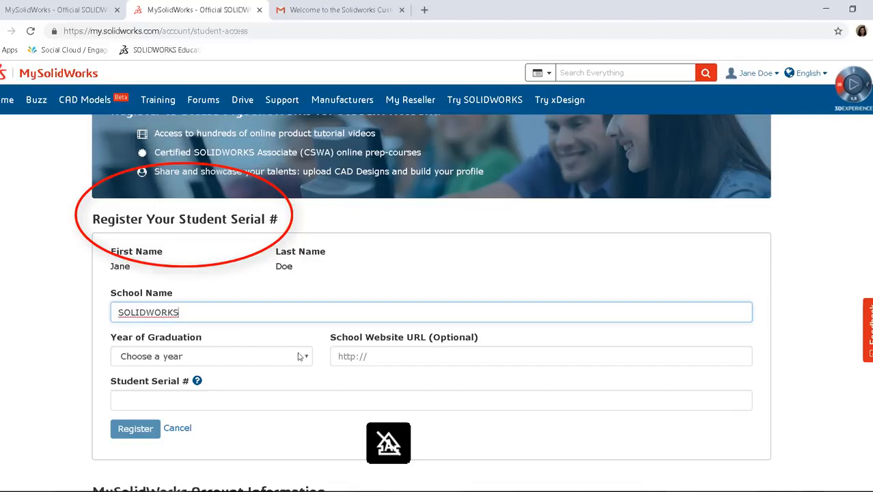
pyautogui.click(211, 356)
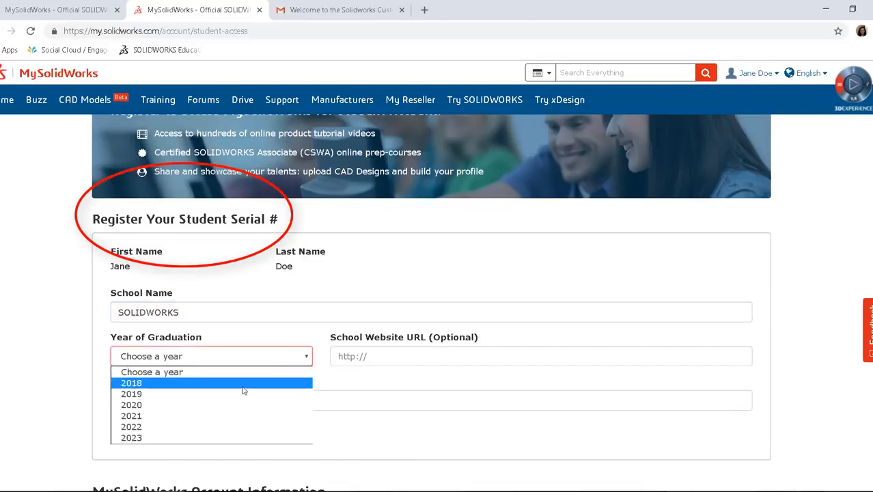
pyautogui.click(131, 382)
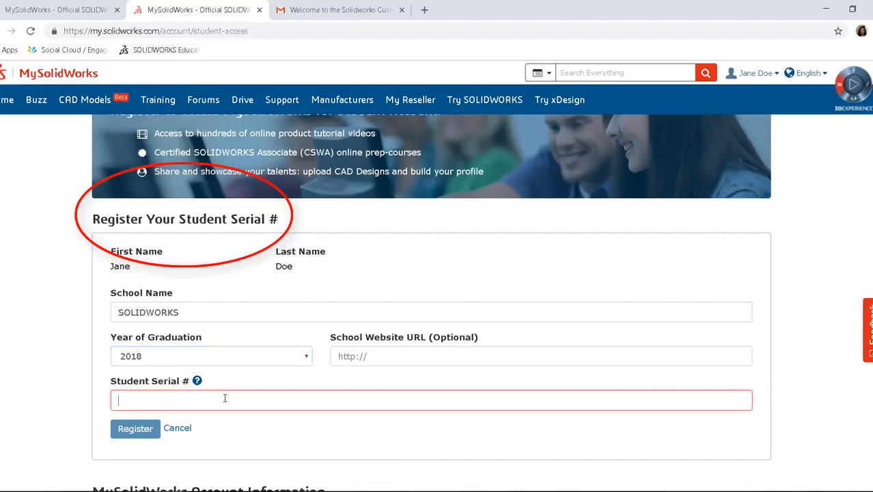
pyautogui.rightClick(225, 400)
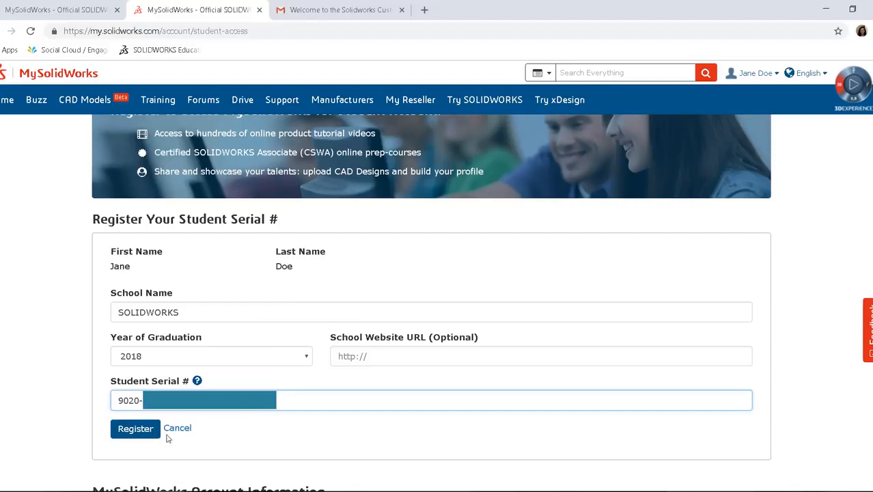
pyautogui.click(135, 429)
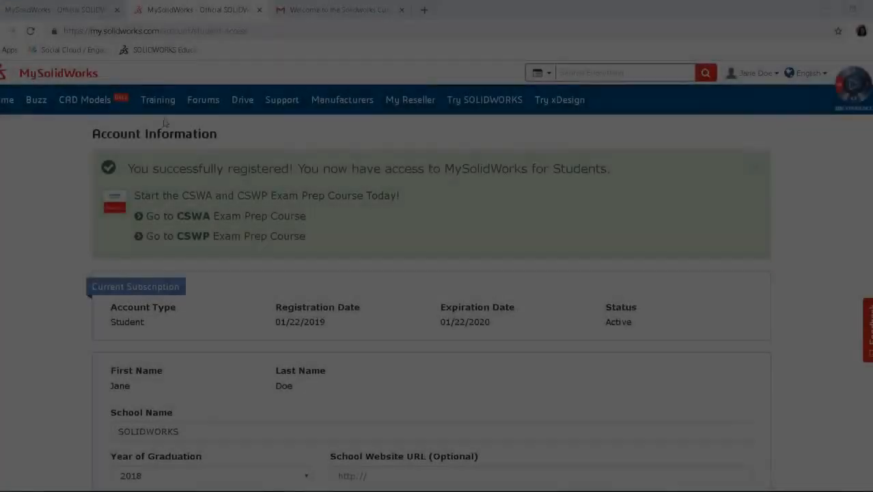
# Go to Training from the top navigation bar.
pyautogui.click(158, 100)
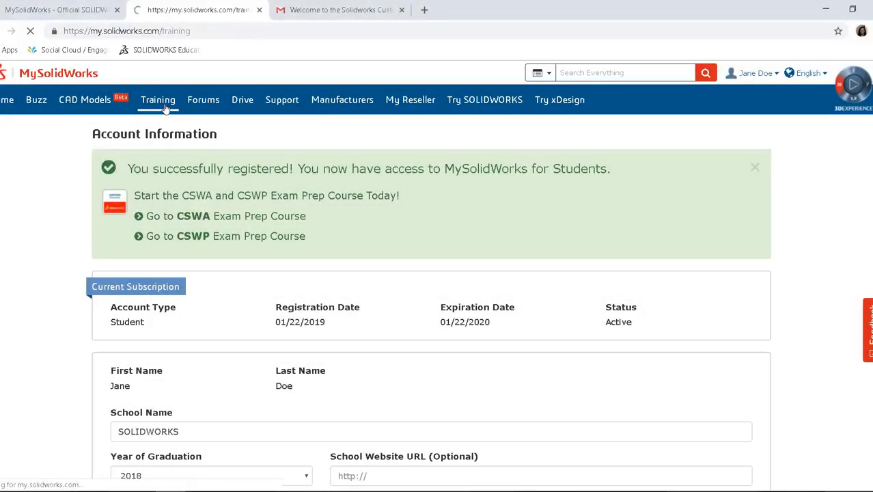
pyautogui.click(157, 100)
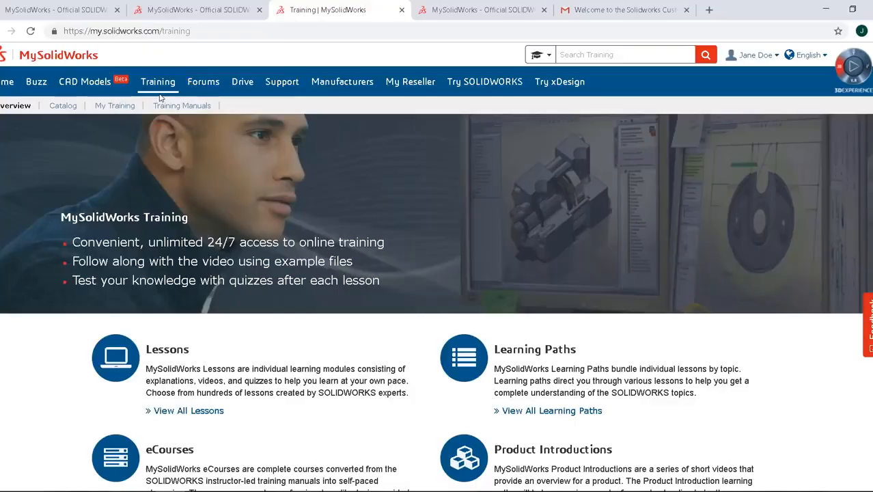
pyautogui.scroll(-3)
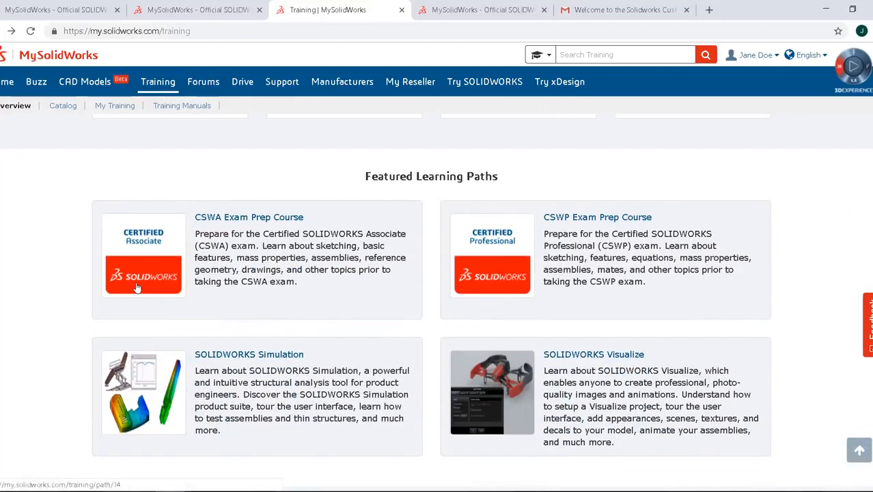
pyautogui.click(144, 275)
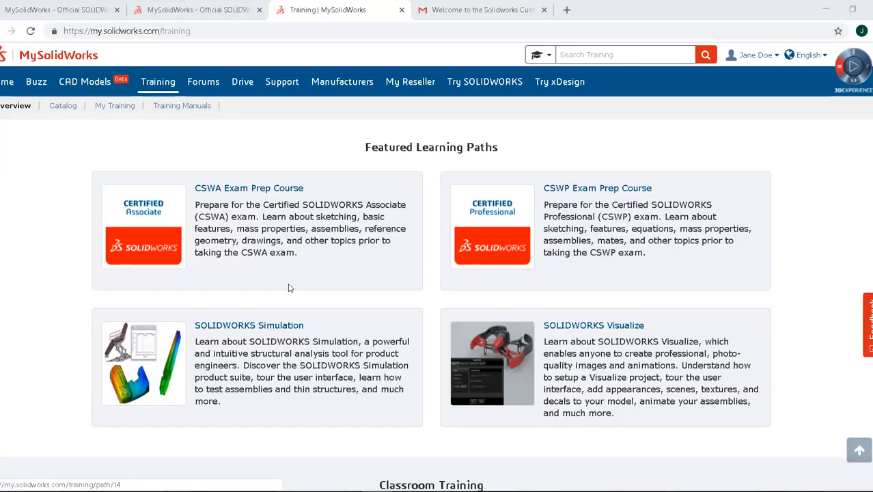
pyautogui.moveTo(372, 253)
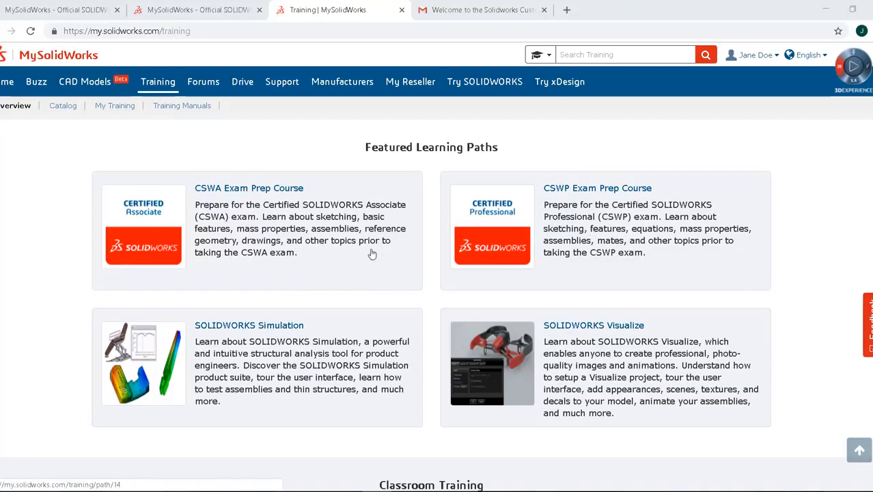
pyautogui.moveTo(344, 266)
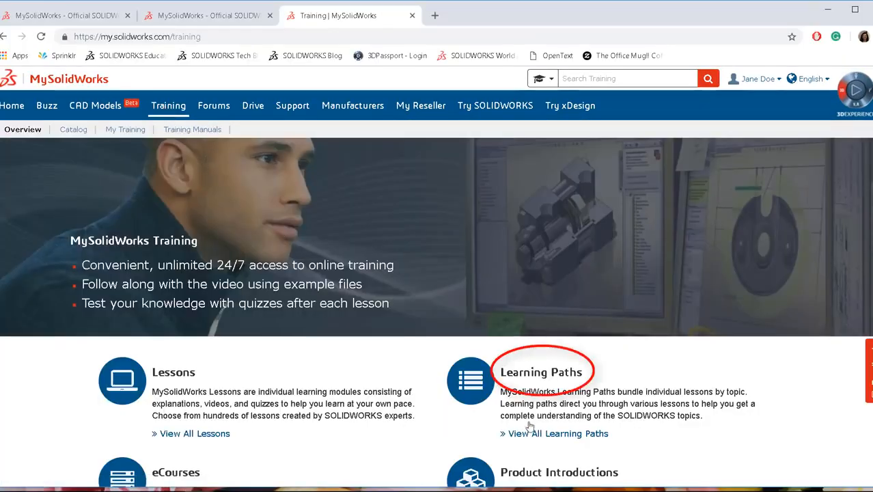
# View all learning paths and pick SOLIDWORKS xDesign Fundamentals from the Training Catalog.
pyautogui.click(558, 434)
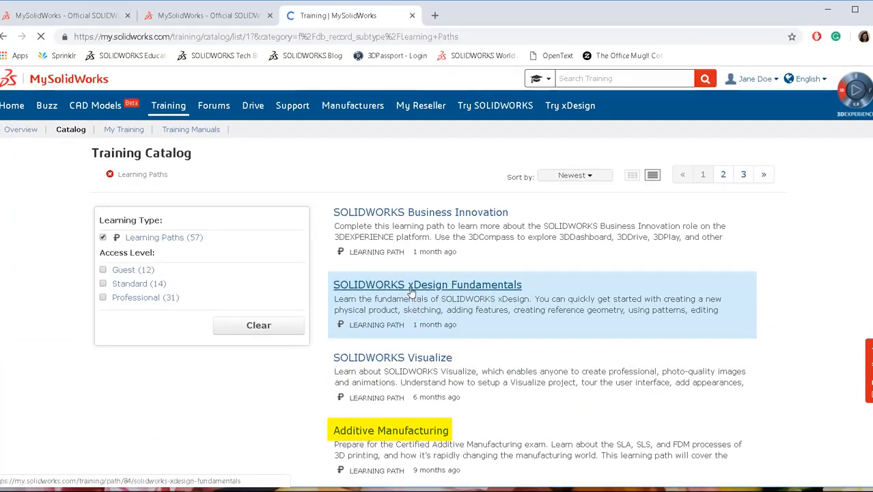
pyautogui.click(427, 285)
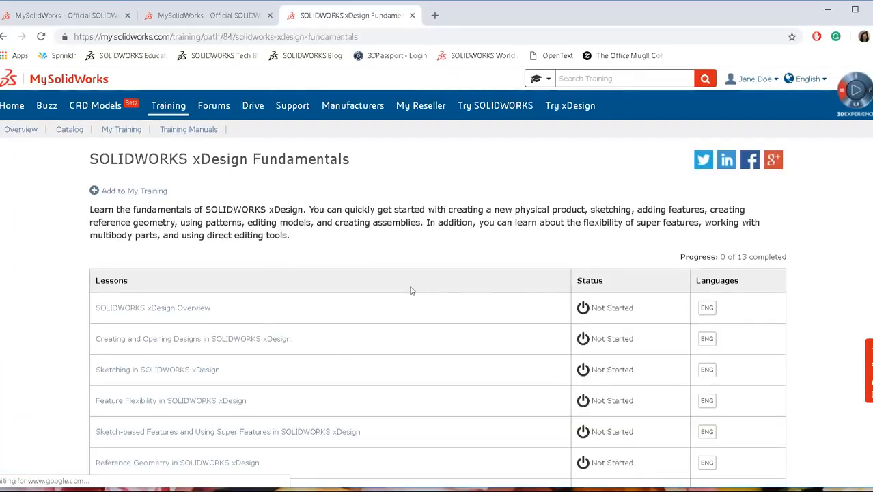